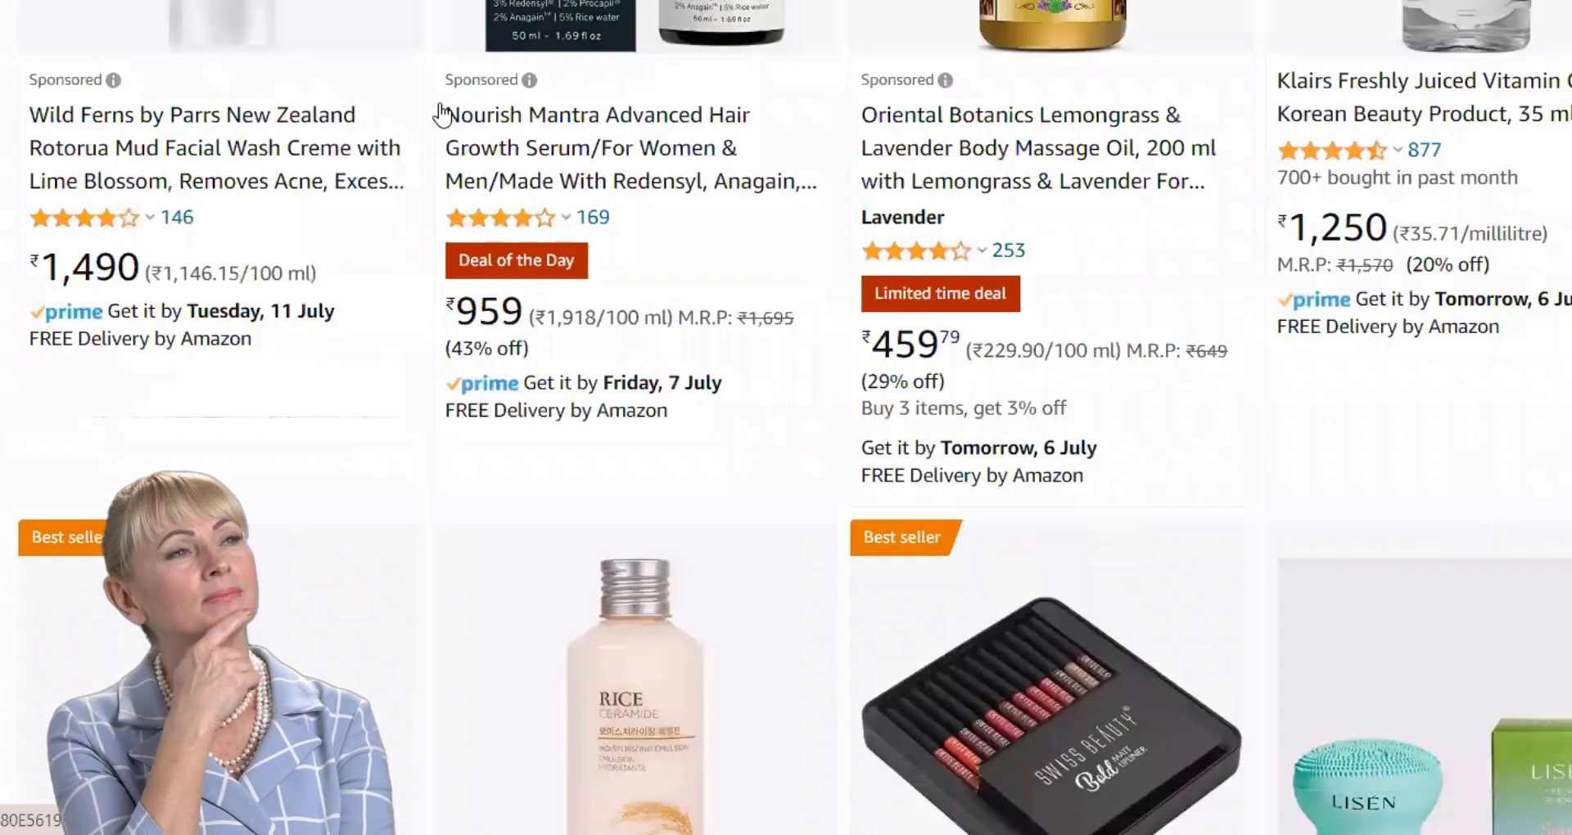
# Browse the Mokker homepage and launch the Create AI photos generator.
pyautogui.scroll(-3)
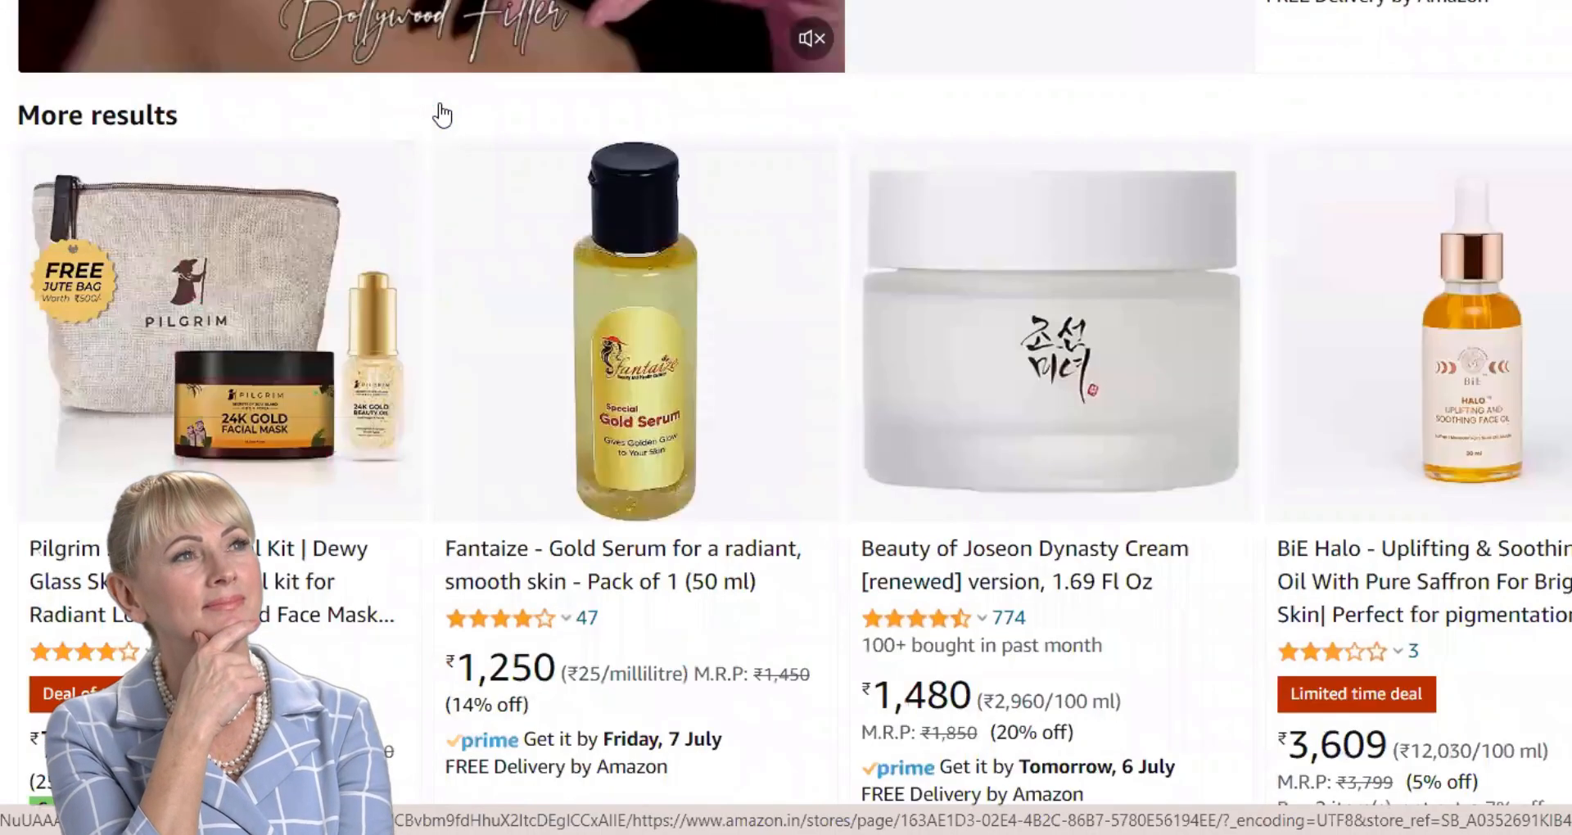
pyautogui.scroll(-3)
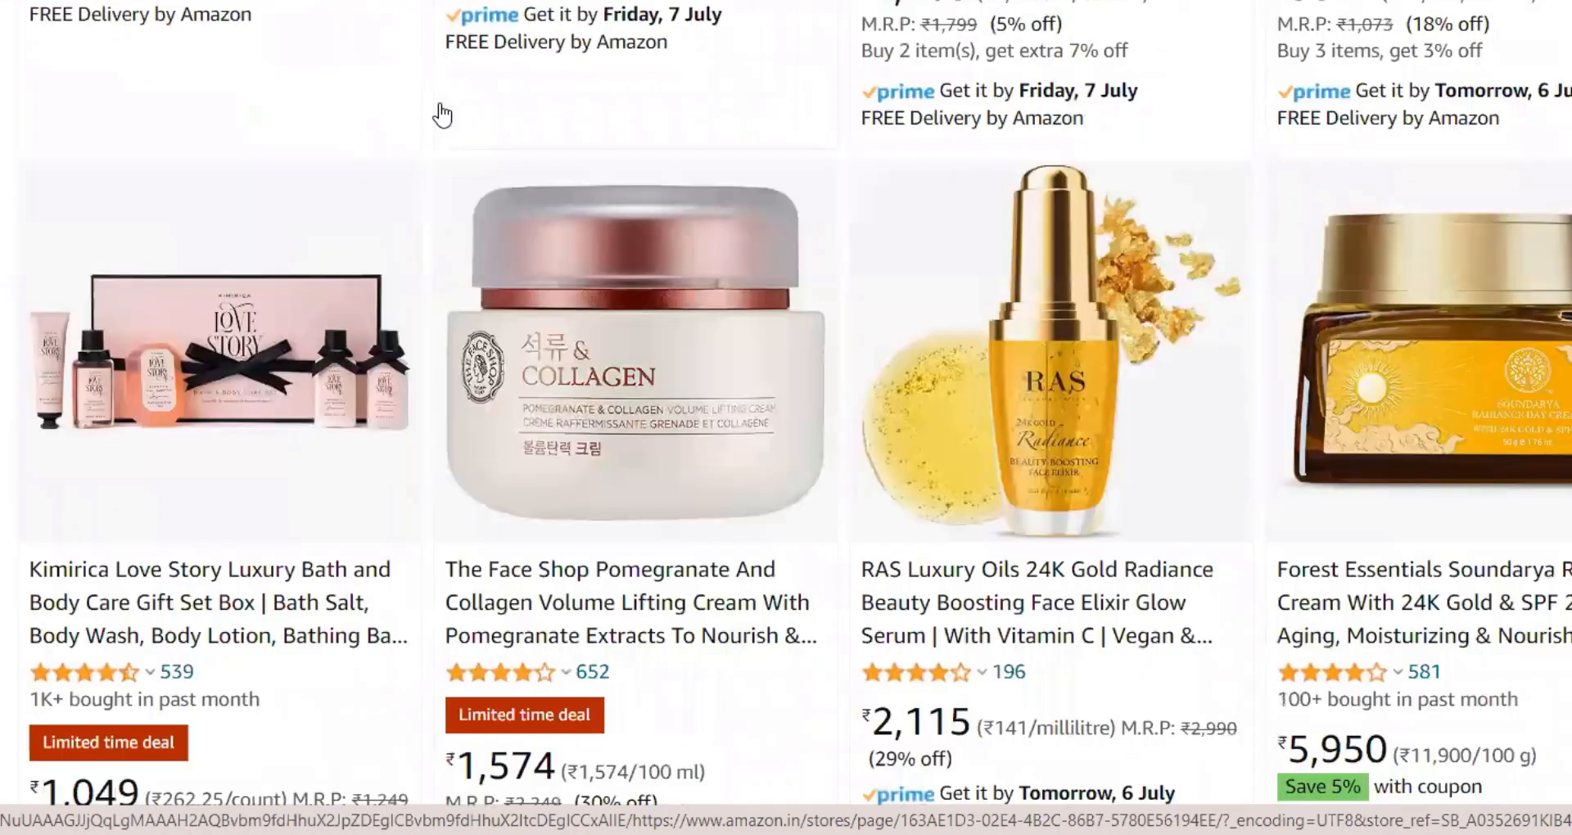
pyautogui.scroll(-3)
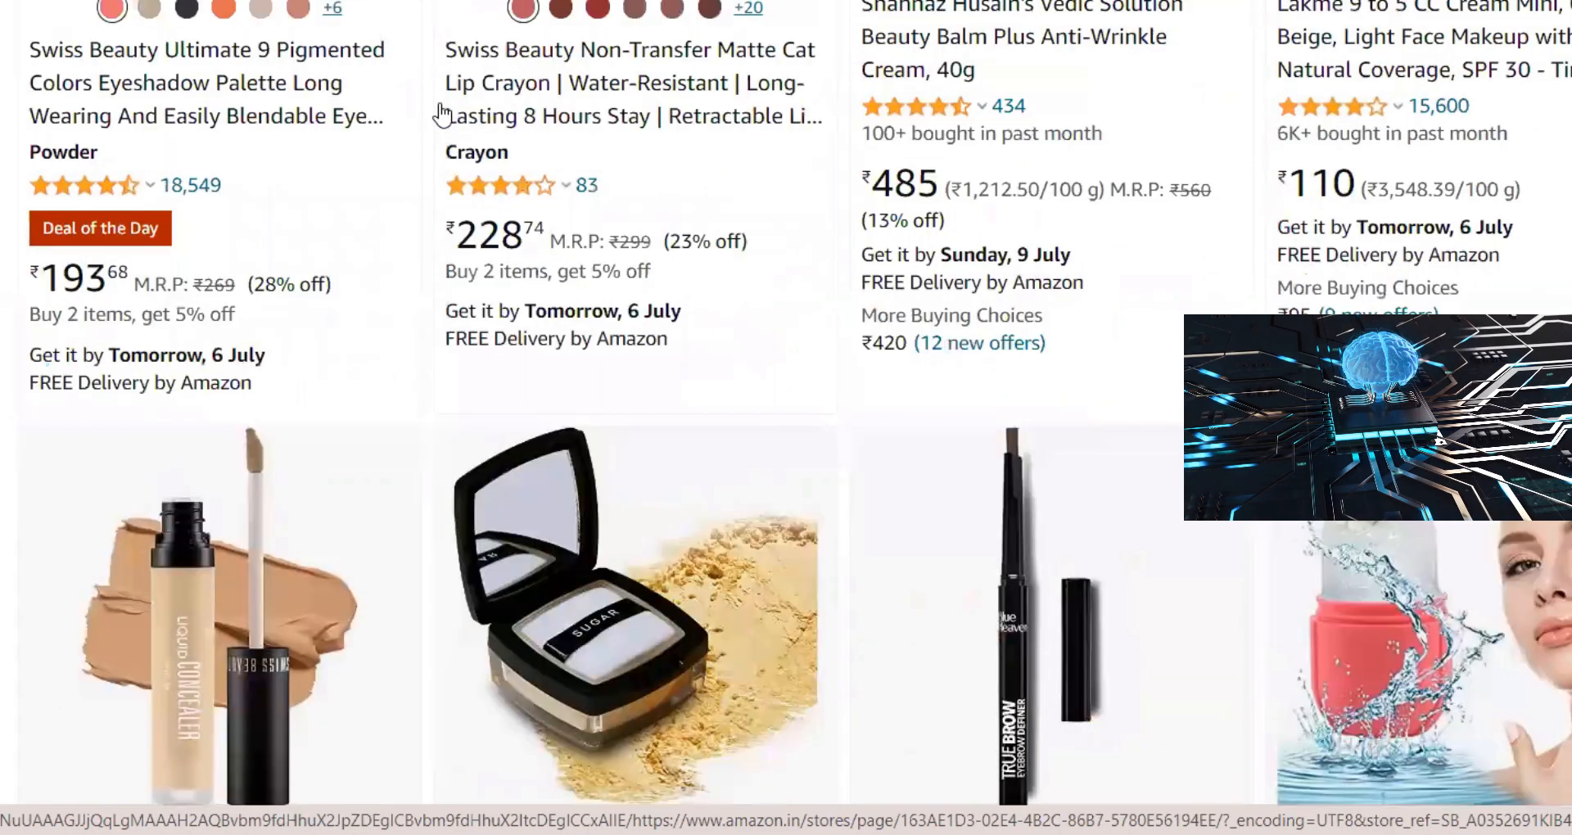
pyautogui.scroll(-3)
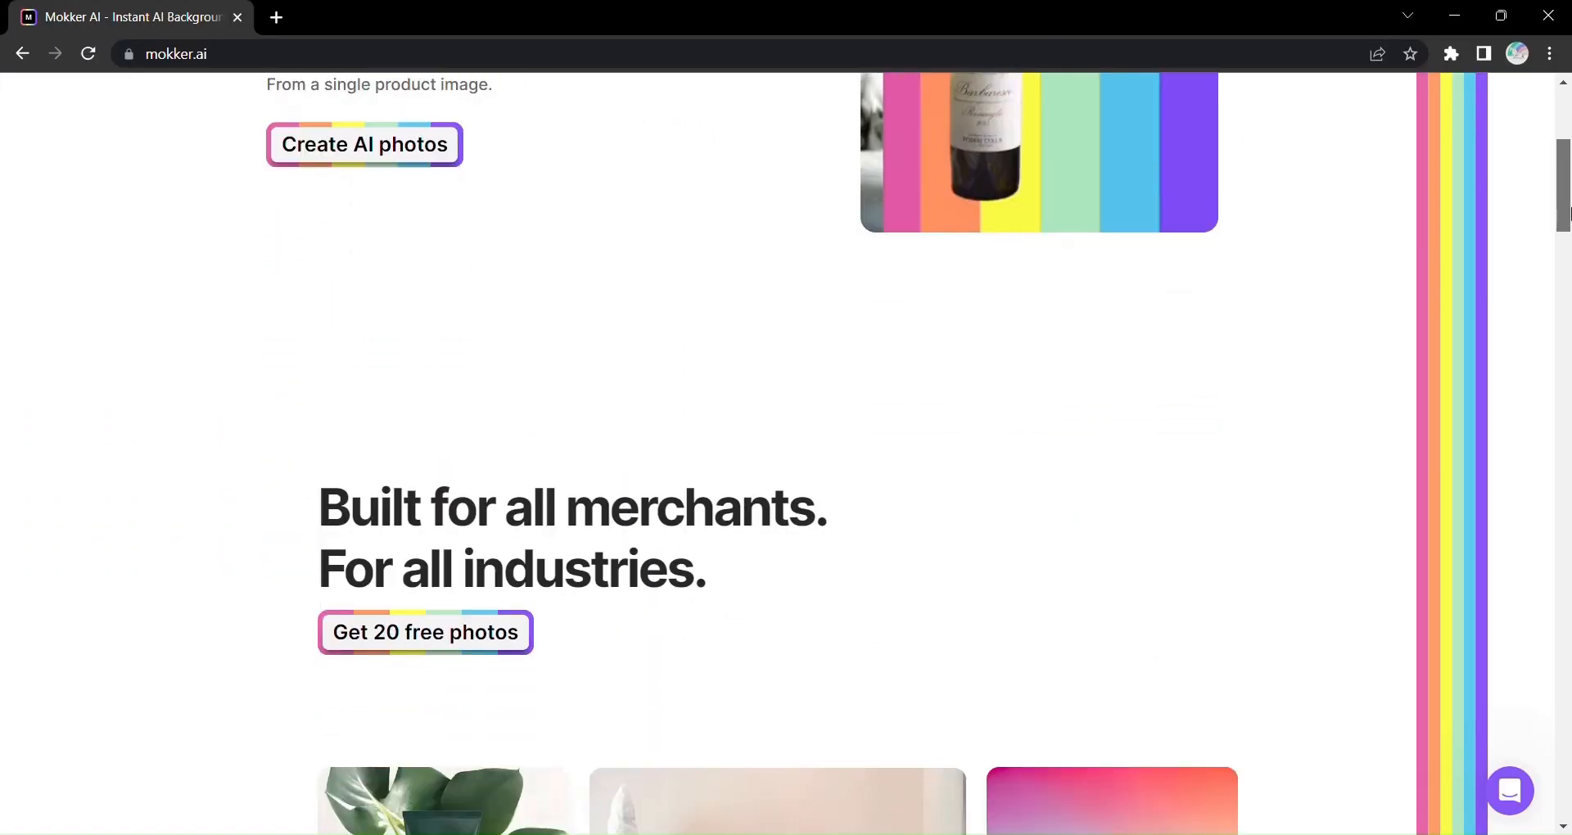
pyautogui.scroll(-3)
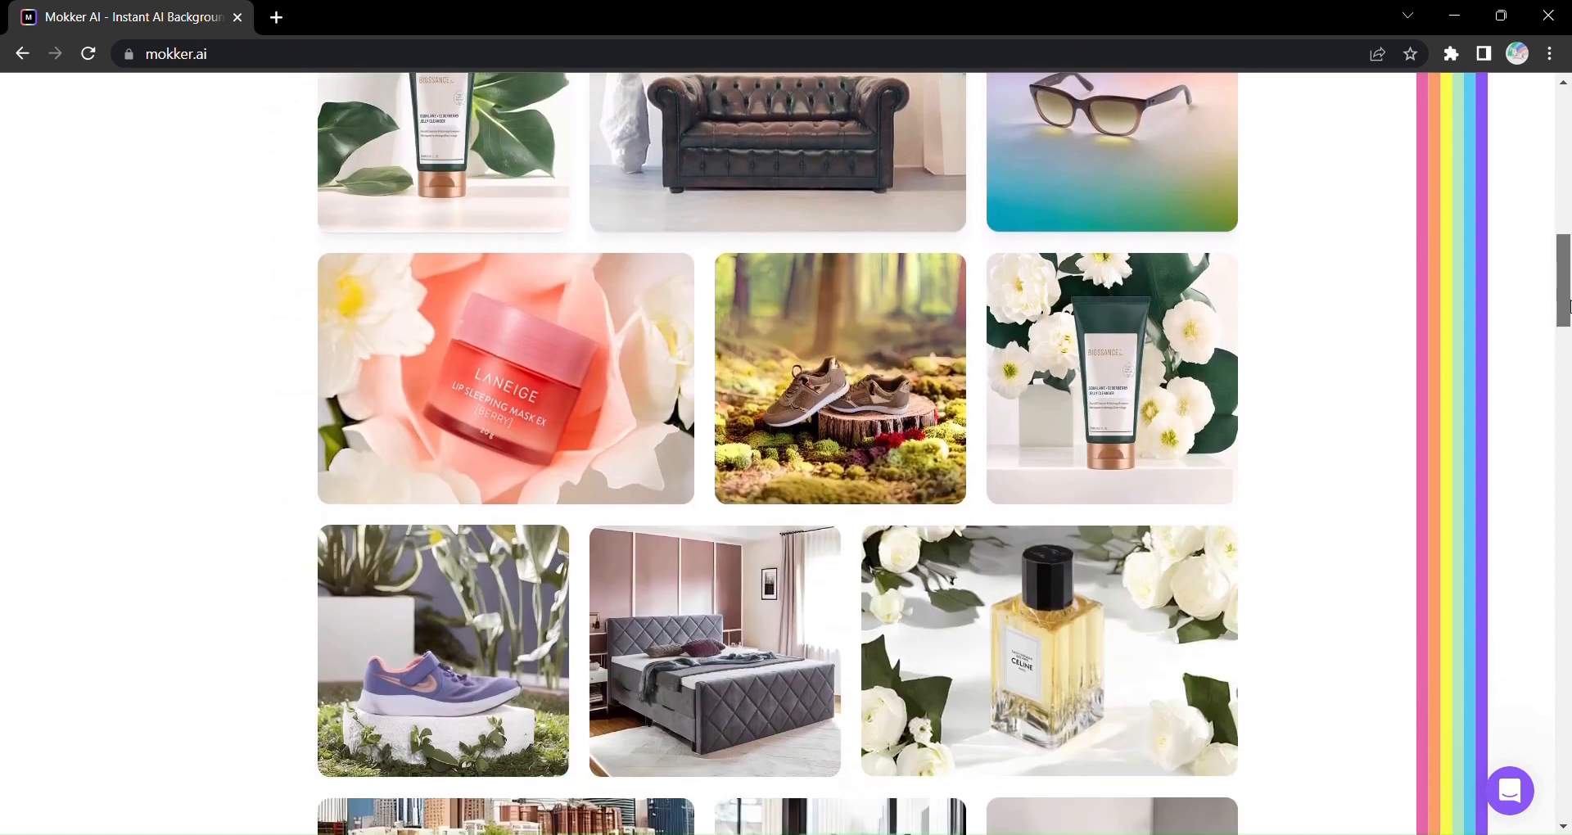
pyautogui.scroll(-3)
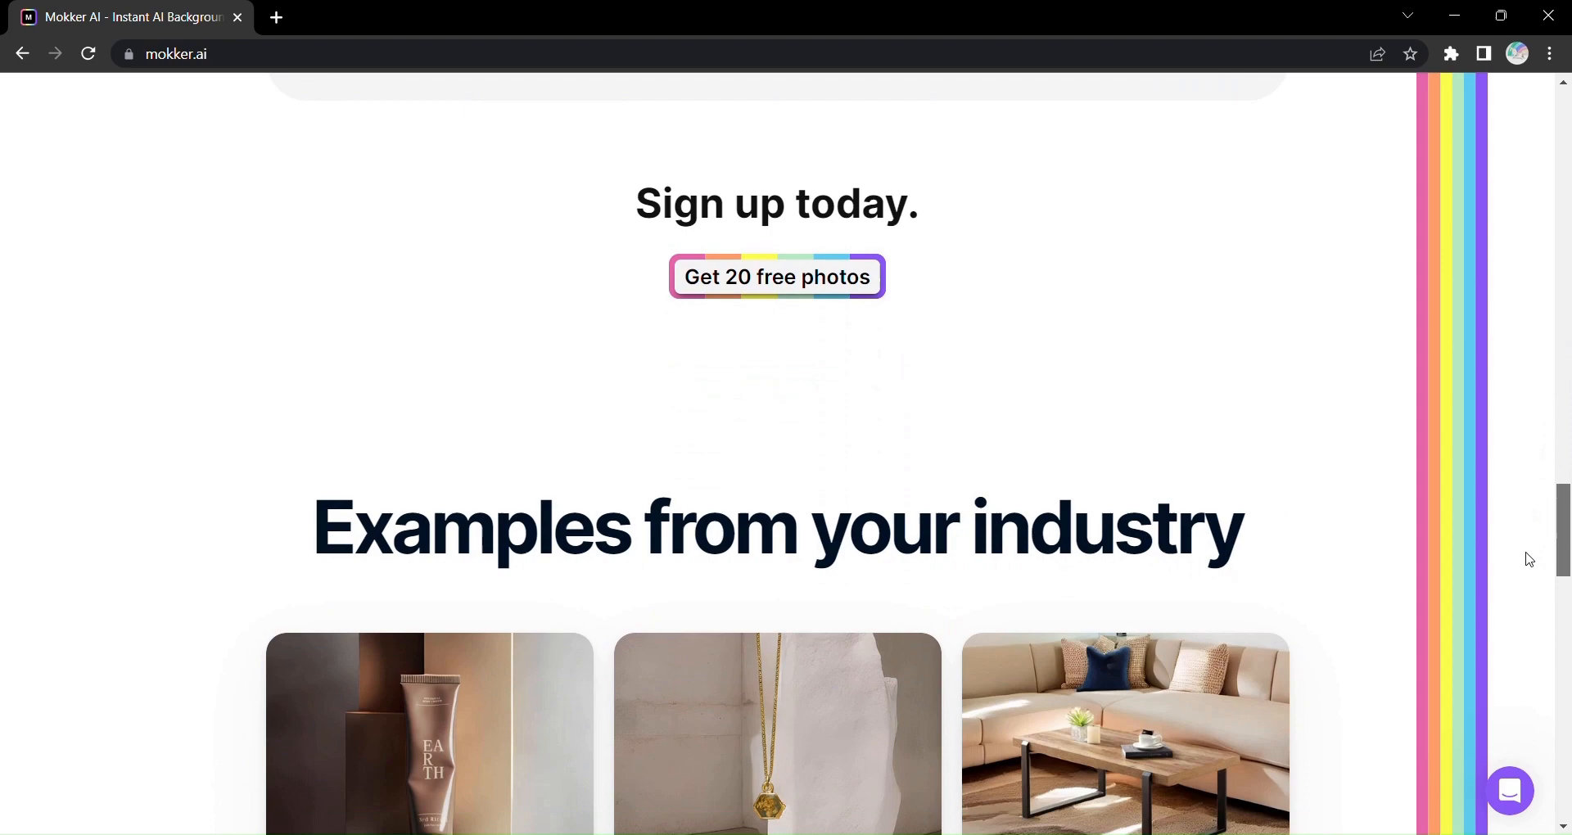
pyautogui.scroll(-3)
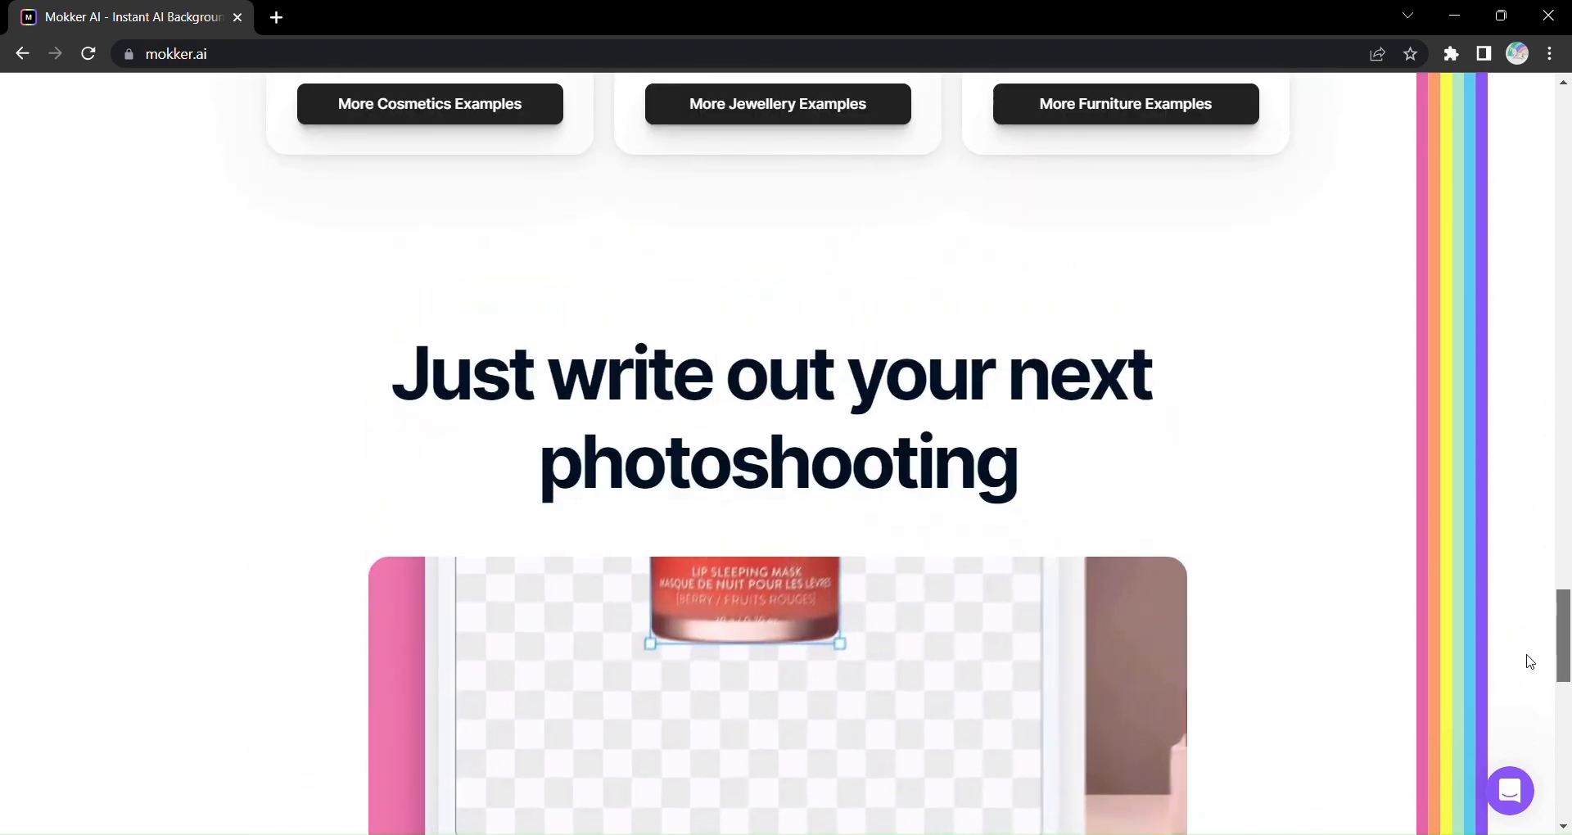
pyautogui.scroll(-3)
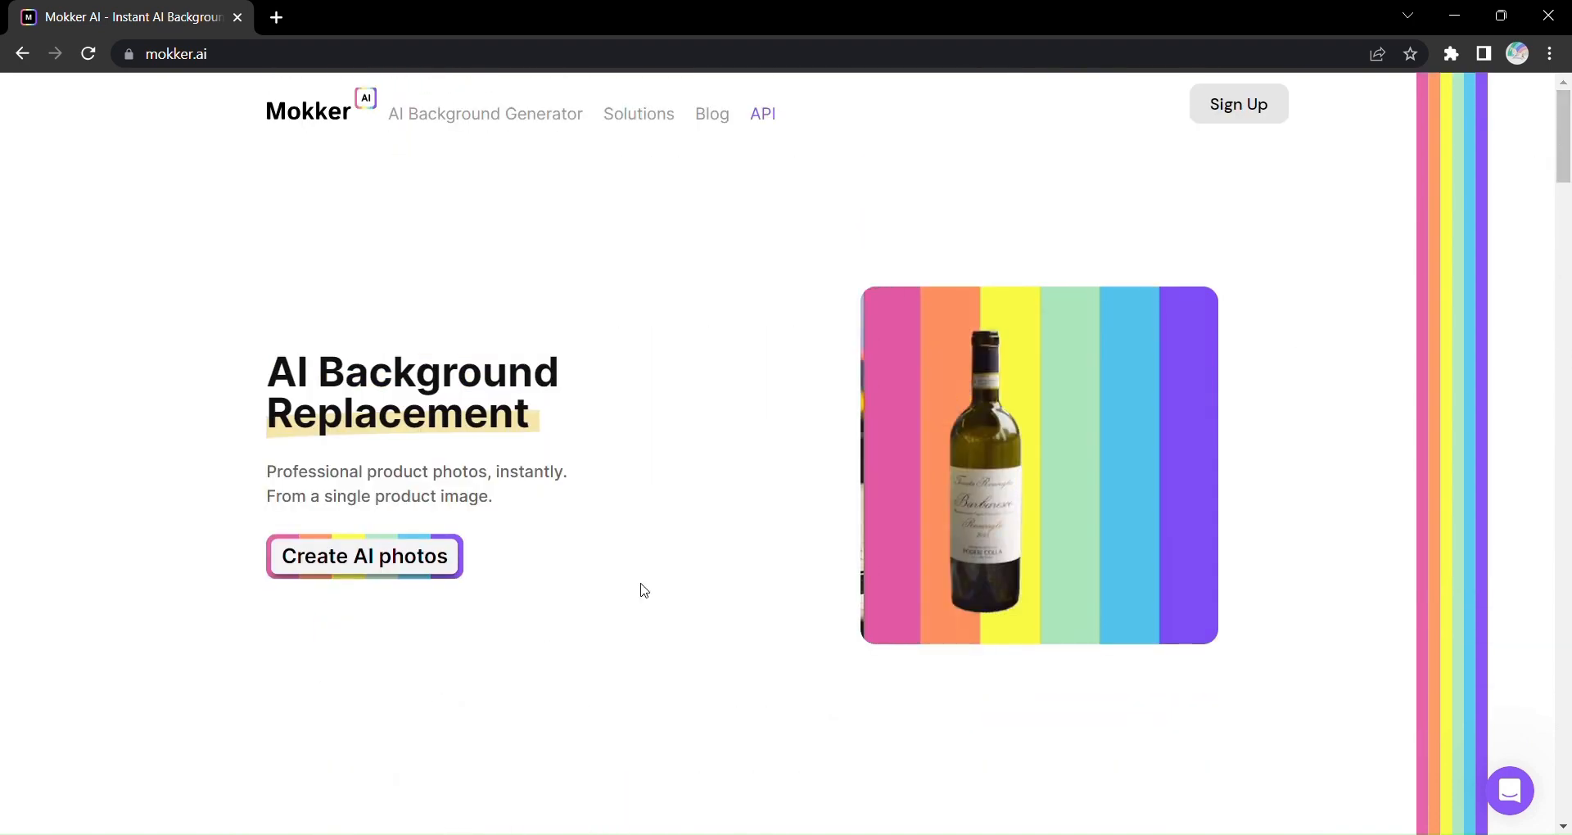
pyautogui.click(364, 557)
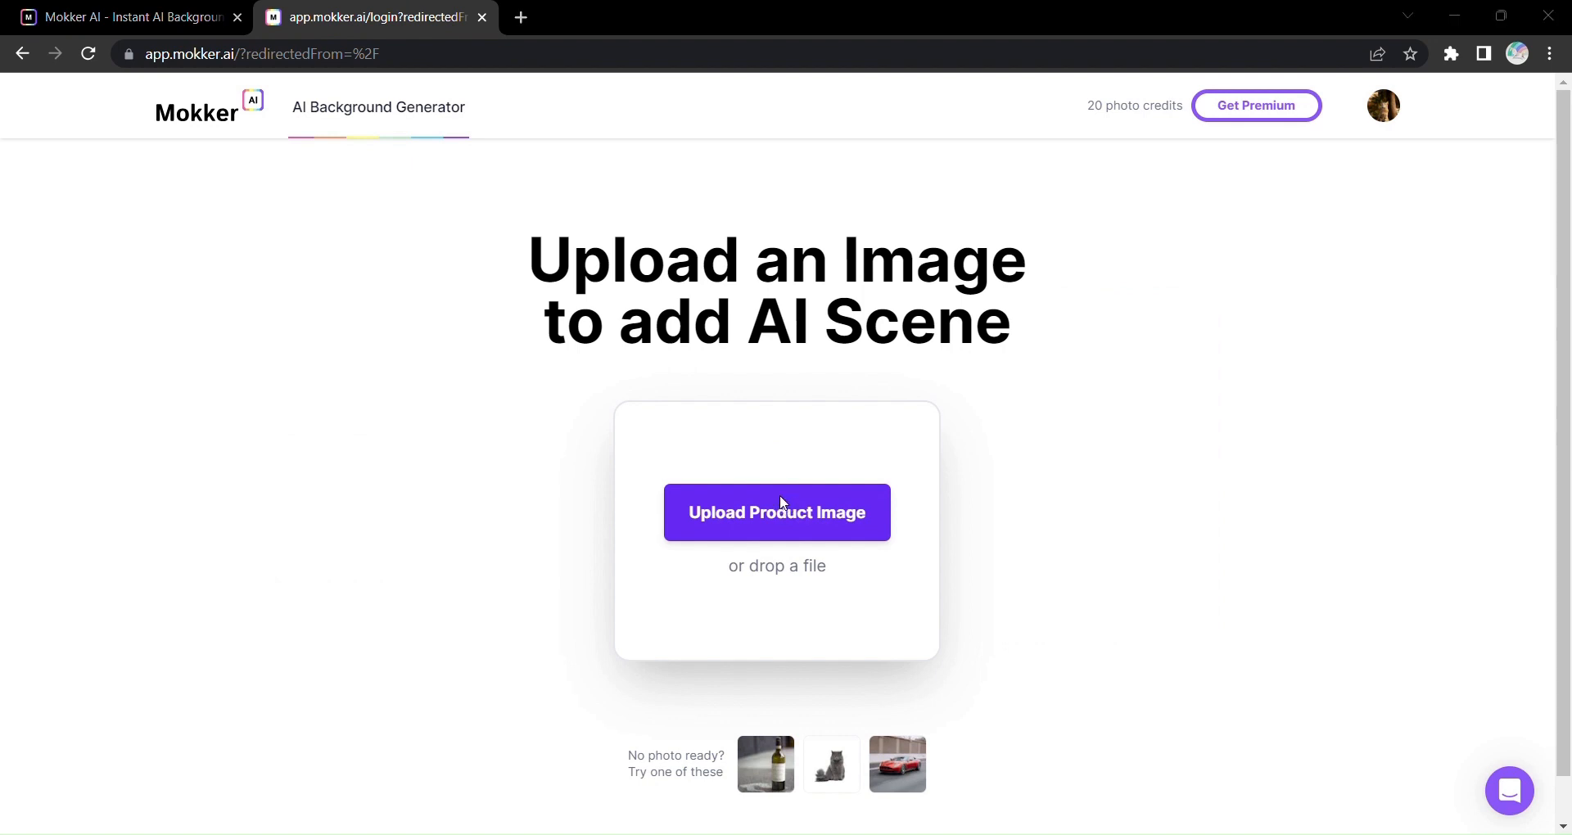
# Upload the dessert jar product photo so its background is removed and scenes generate.
pyautogui.click(776, 512)
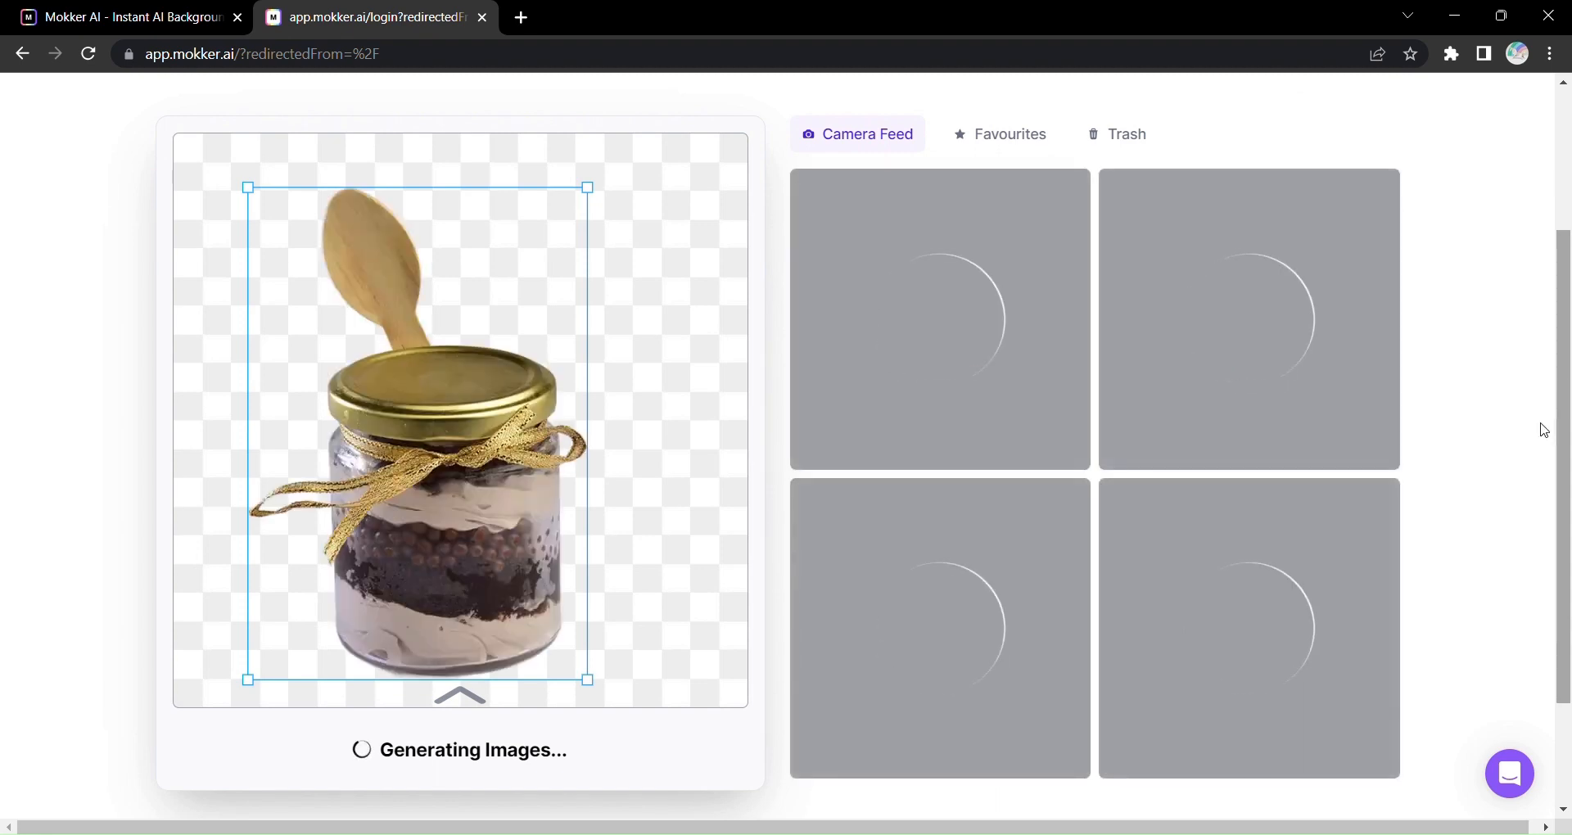
pyautogui.moveTo(1527, 453)
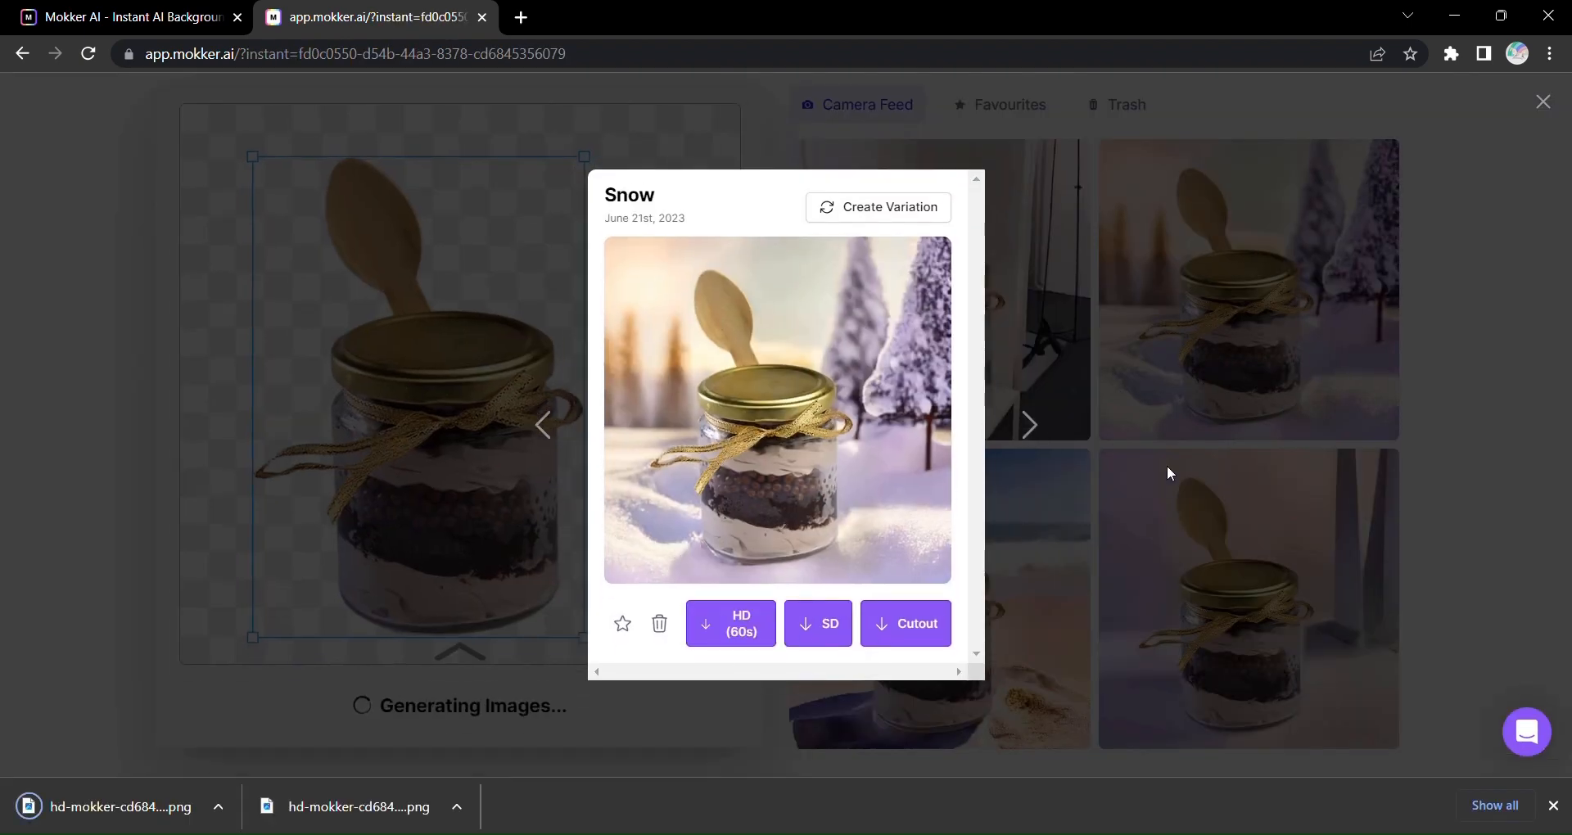
# View the beach scene result, then close the enlarged preview.
pyautogui.click(1542, 101)
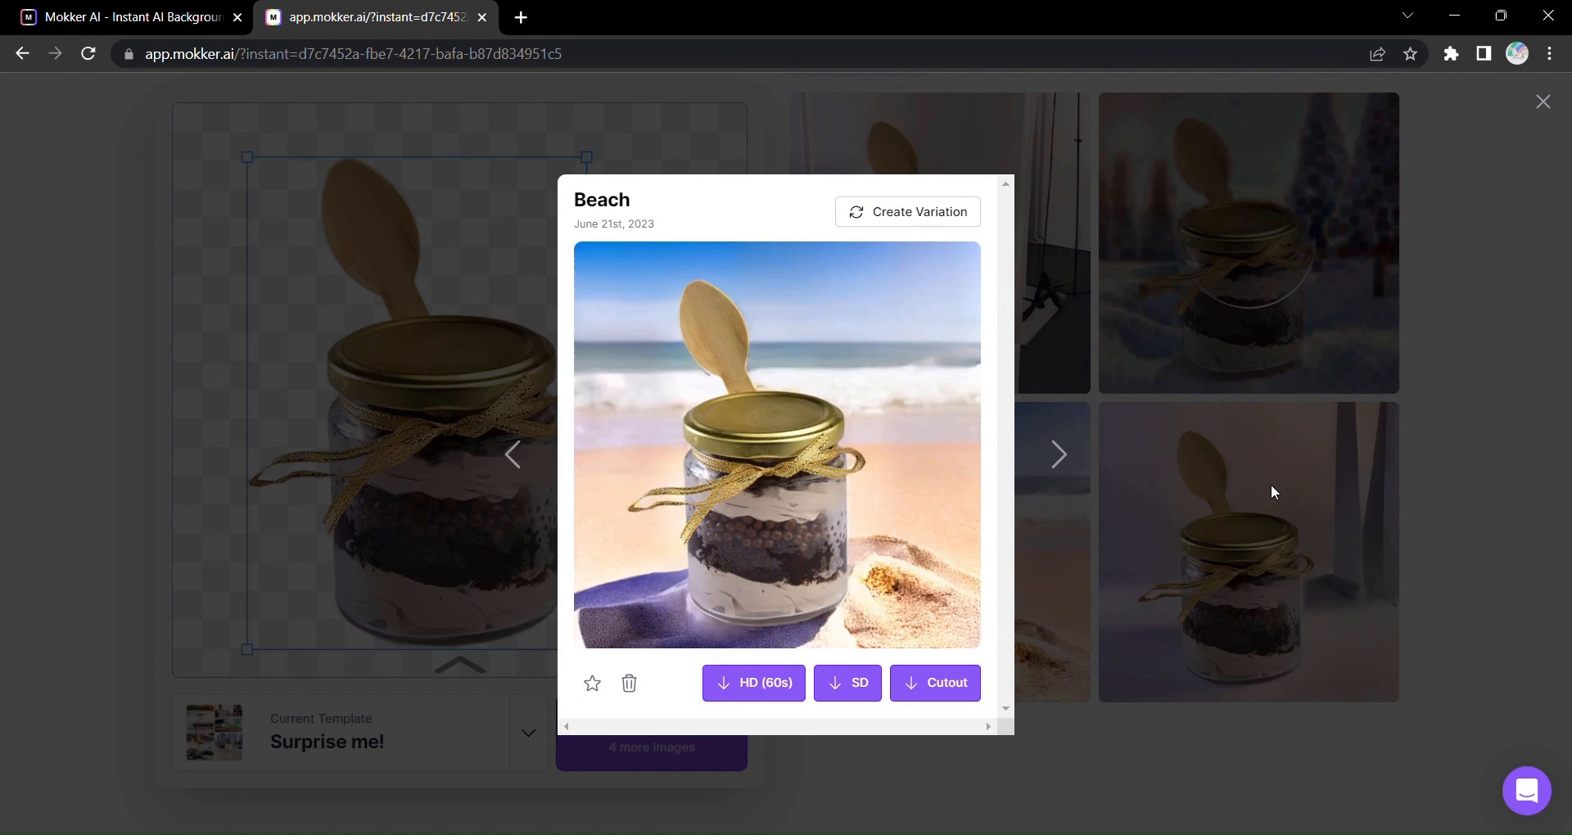
pyautogui.click(1542, 101)
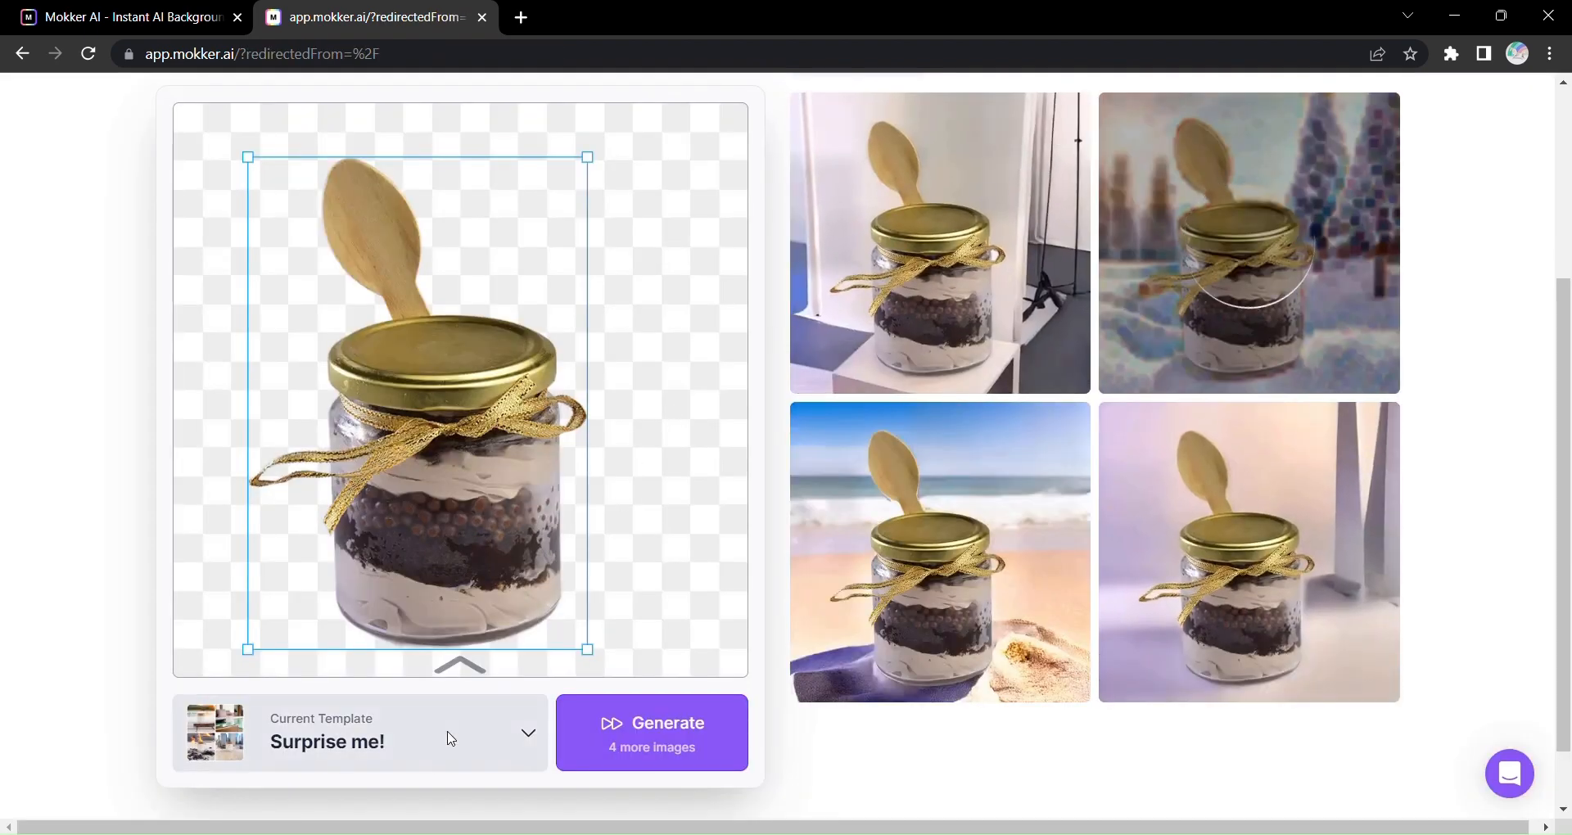
# Choose the Indian Food background template from the Food category.
pyautogui.click(360, 732)
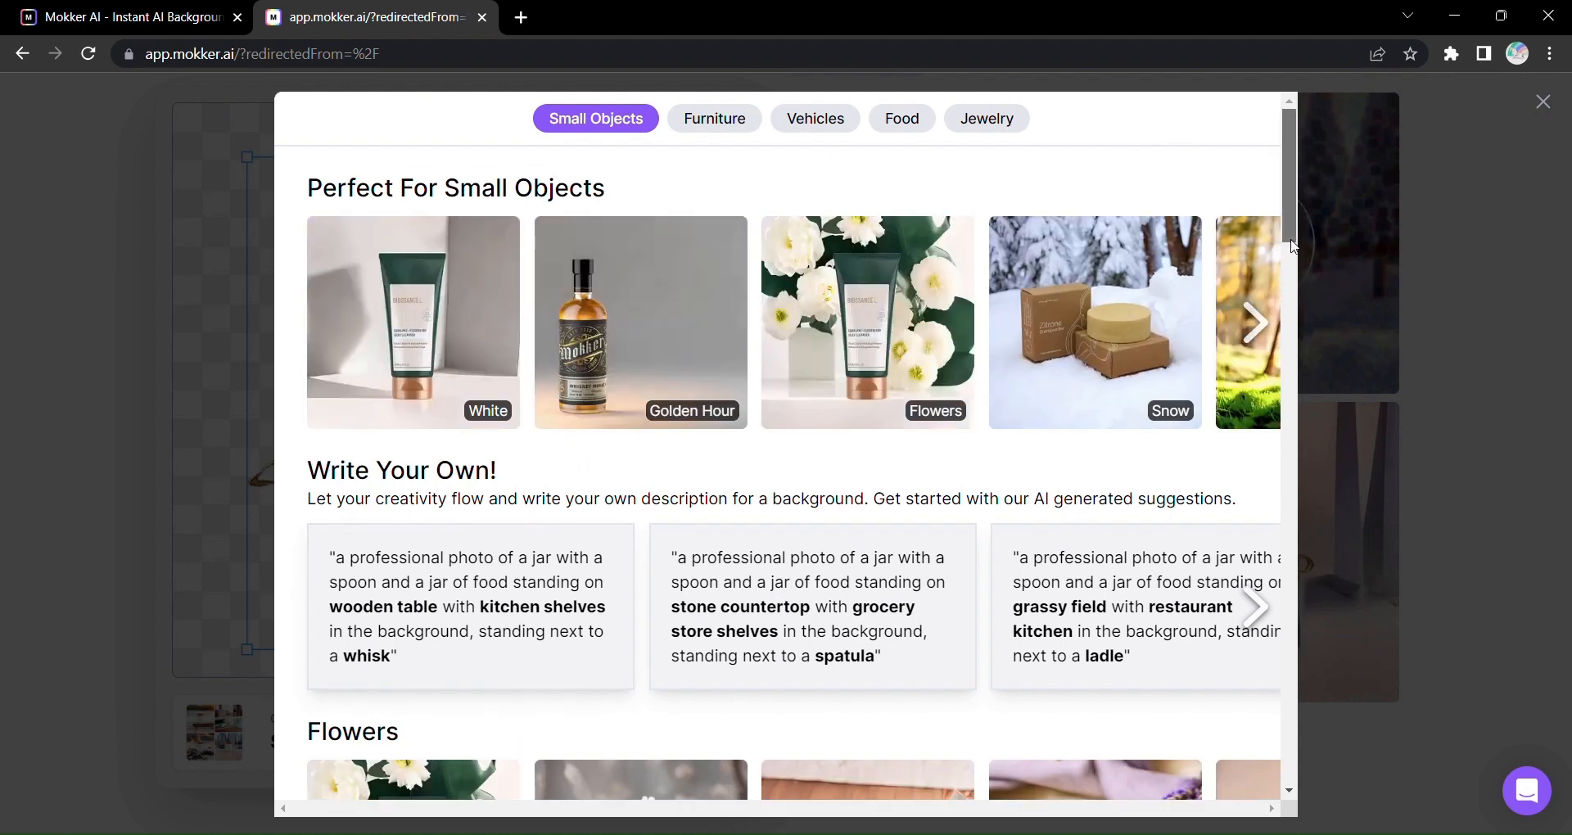
pyautogui.scroll(-3)
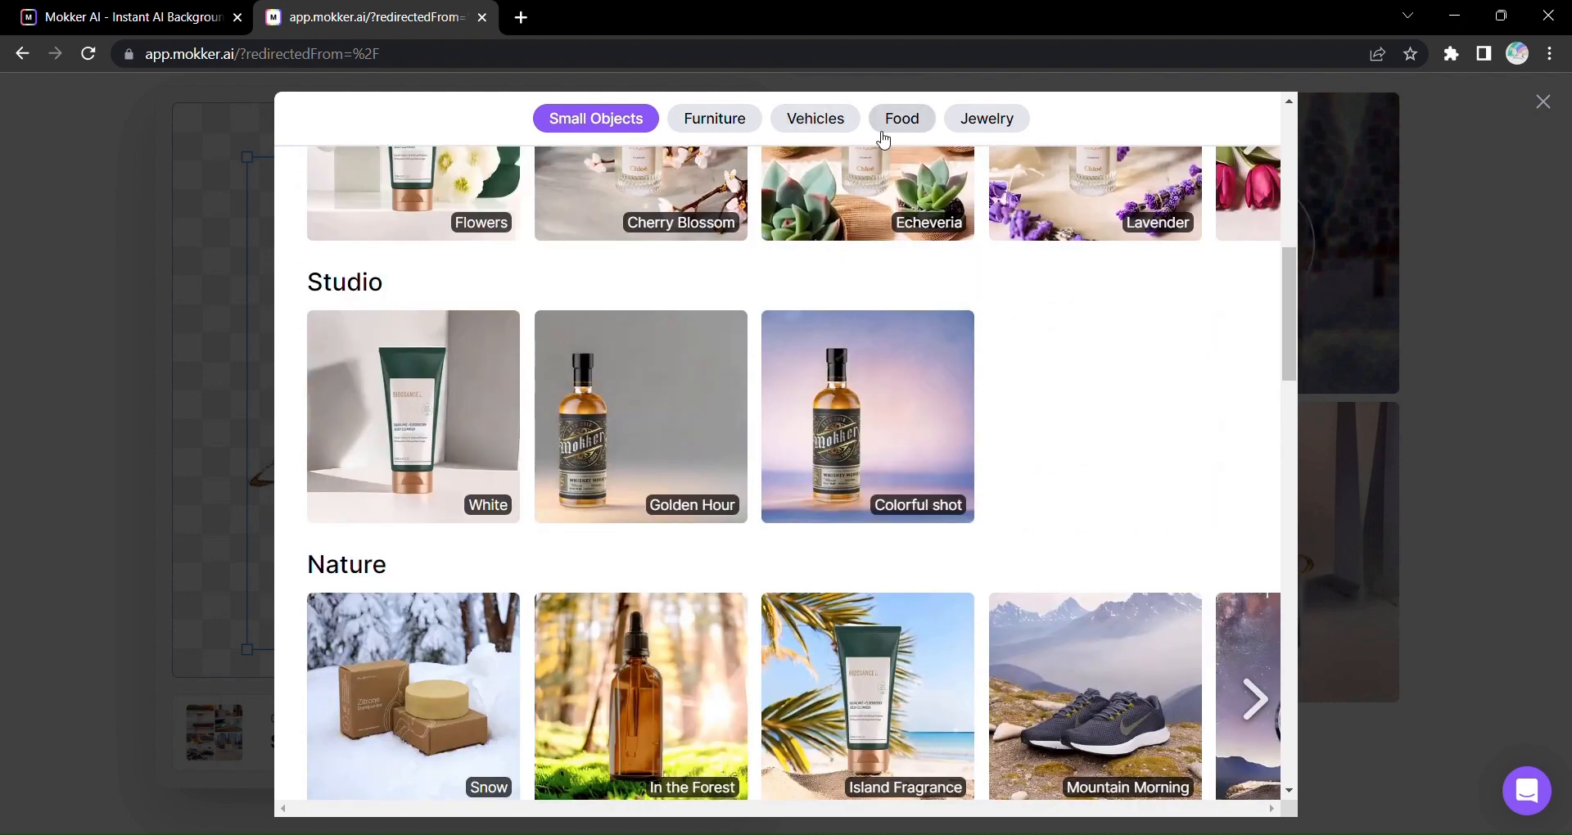
pyautogui.click(901, 118)
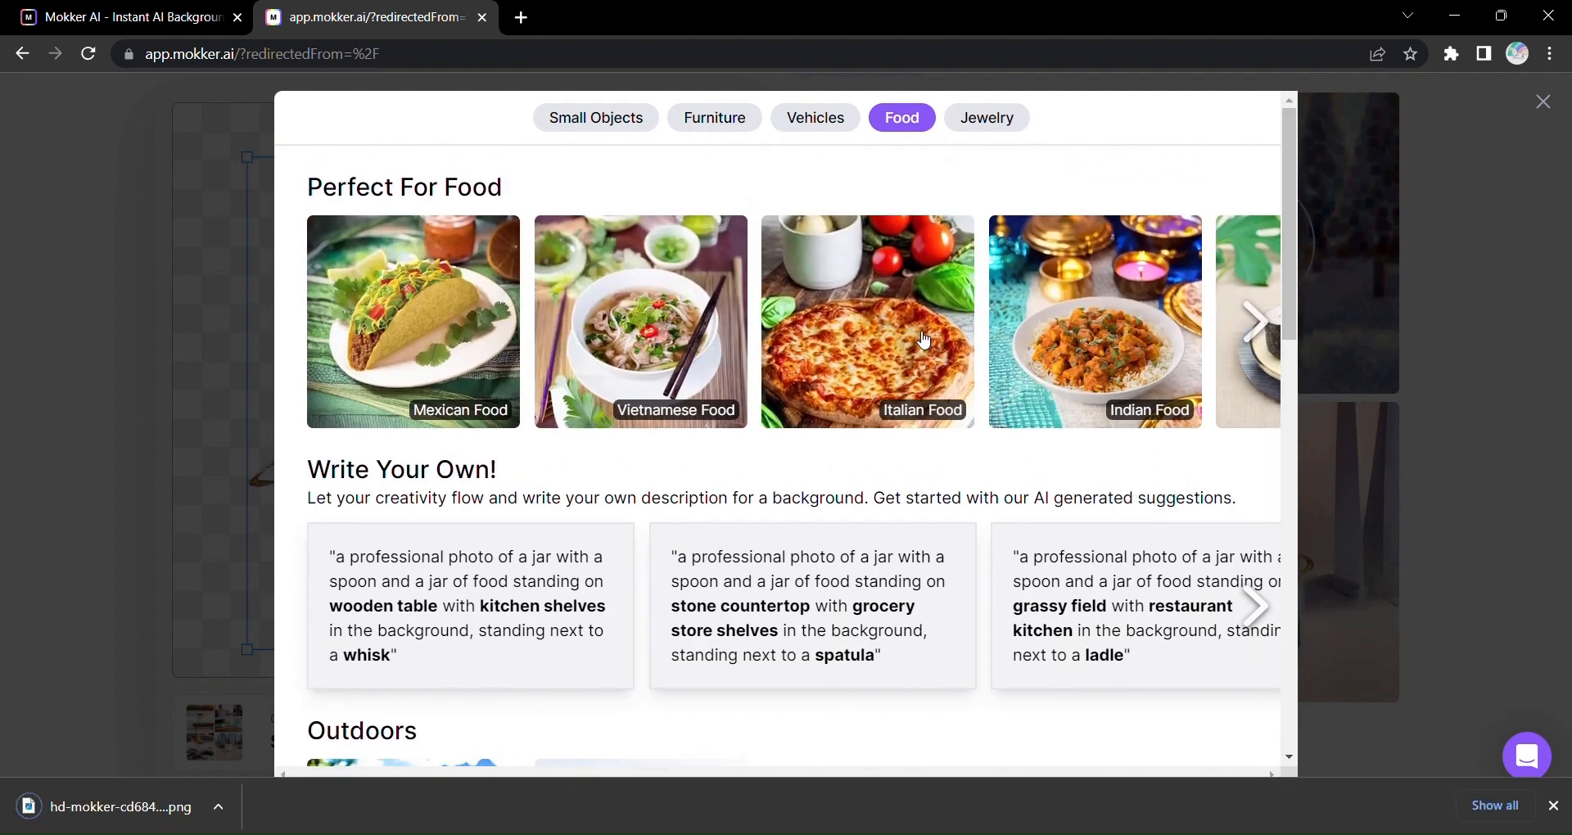
pyautogui.click(1092, 321)
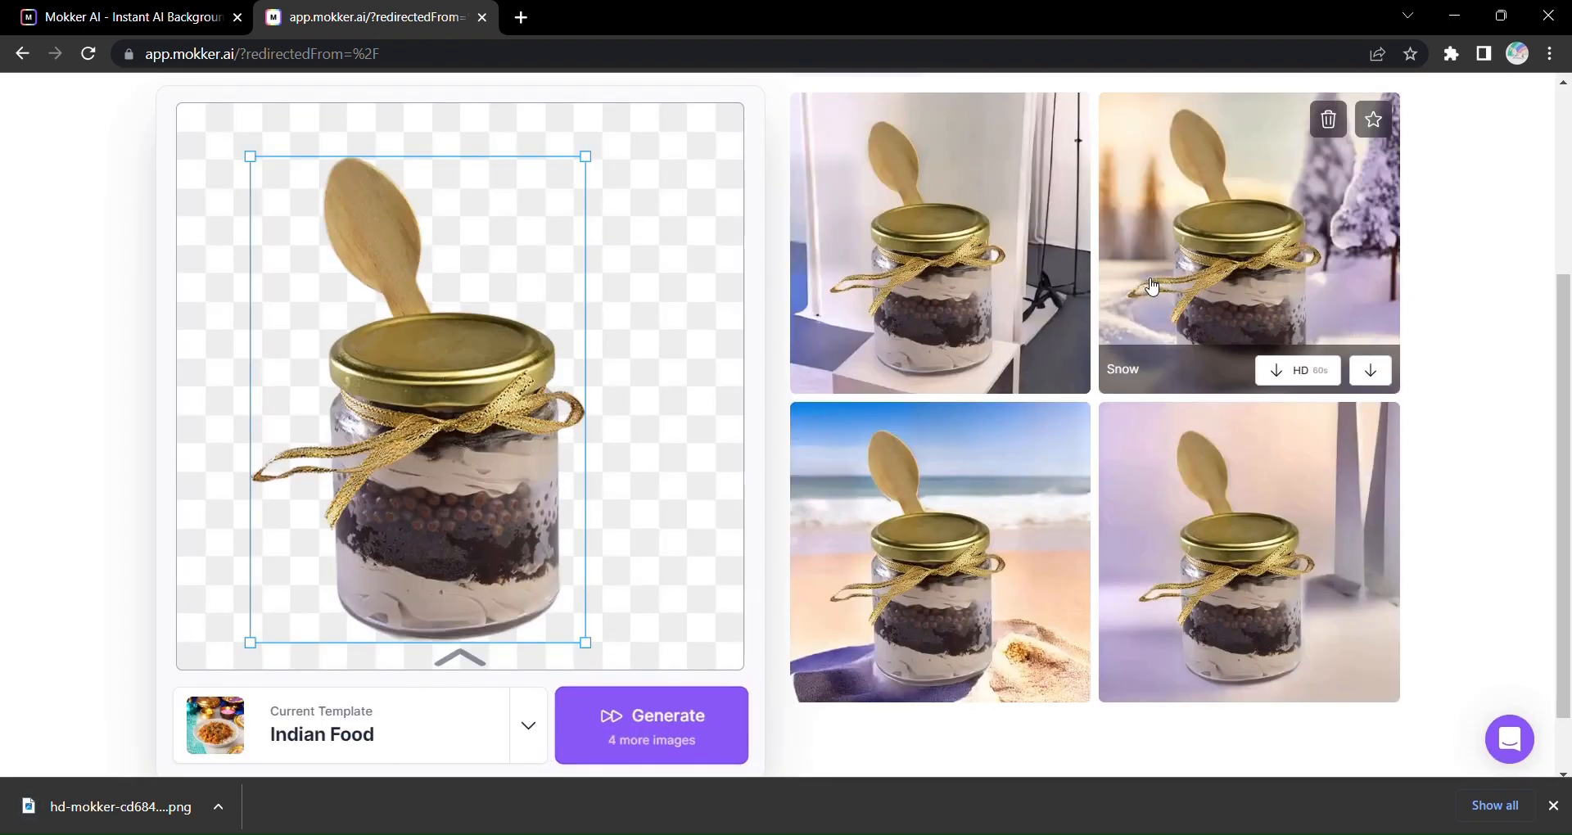
# Generate four Indian Food backgrounds for the jar and enlarge the first result.
pyautogui.click(650, 725)
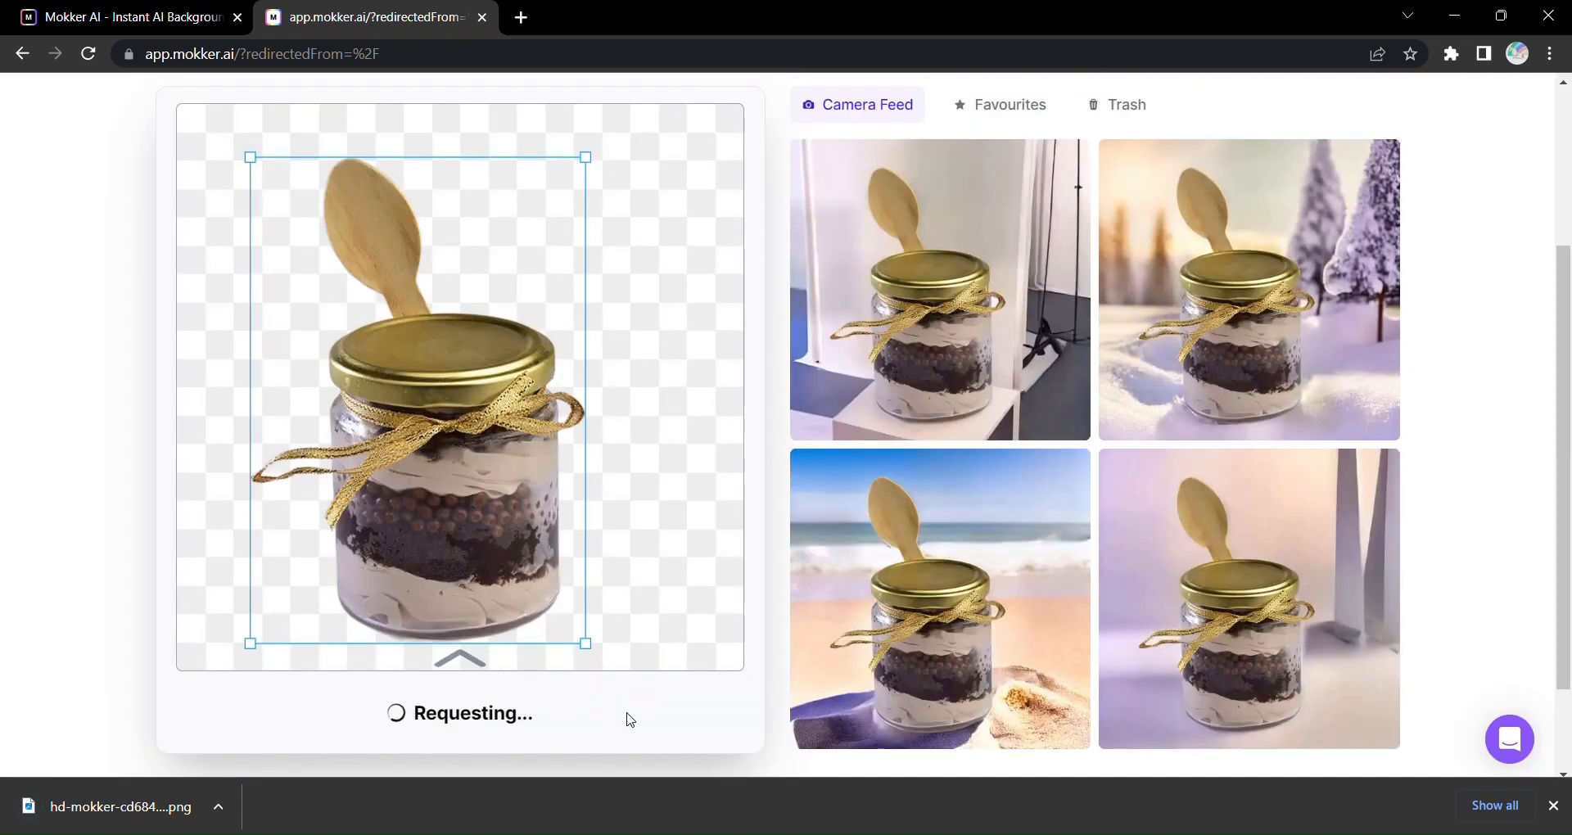
pyautogui.scroll(-3)
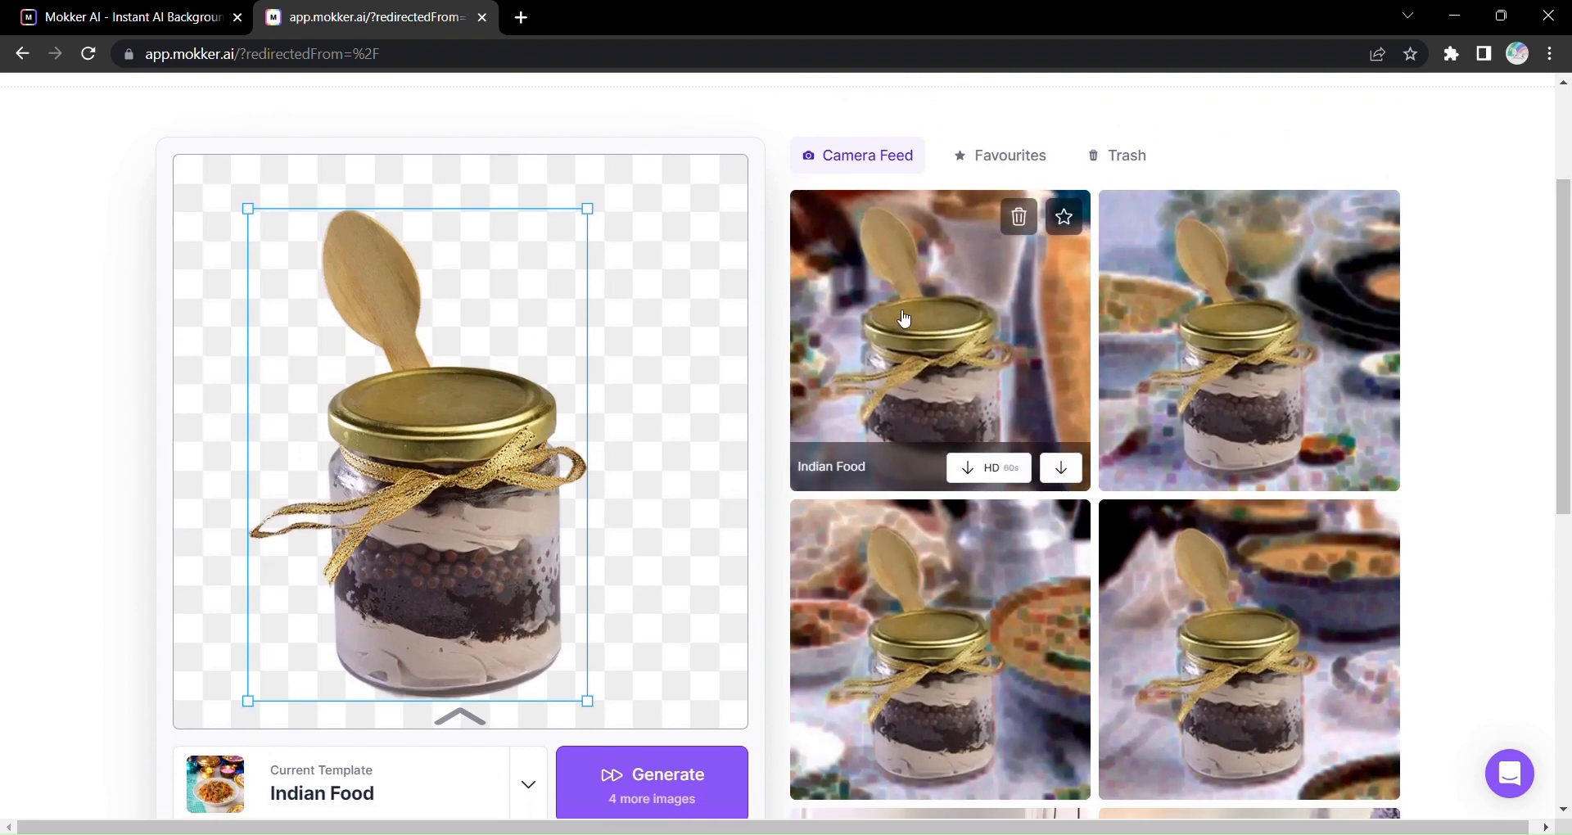
pyautogui.click(938, 339)
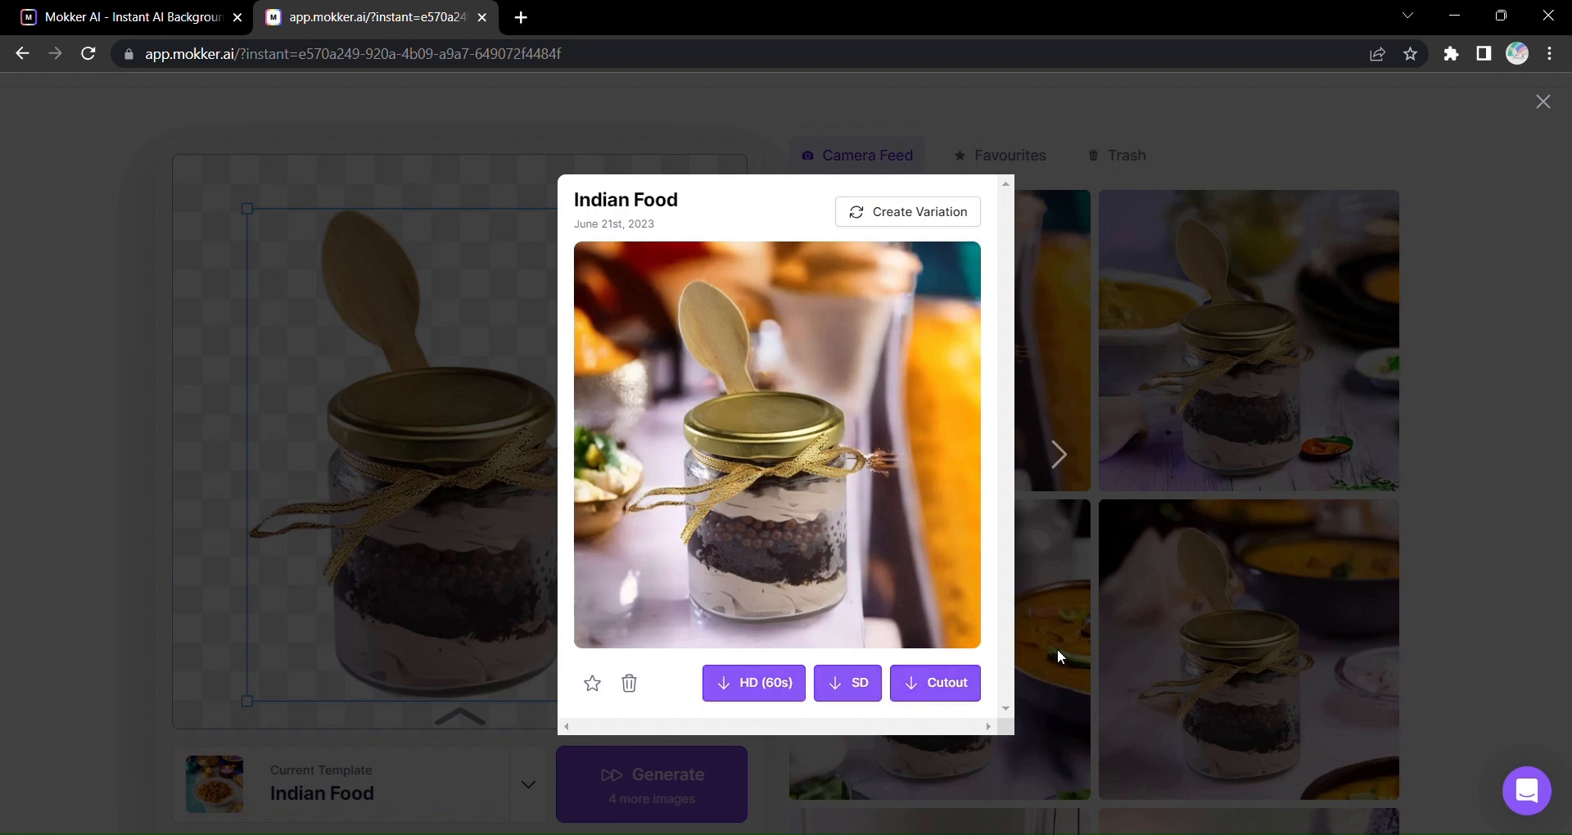
# Move to the next Indian Food result and start its HD and SD downloads.
pyautogui.click(1059, 453)
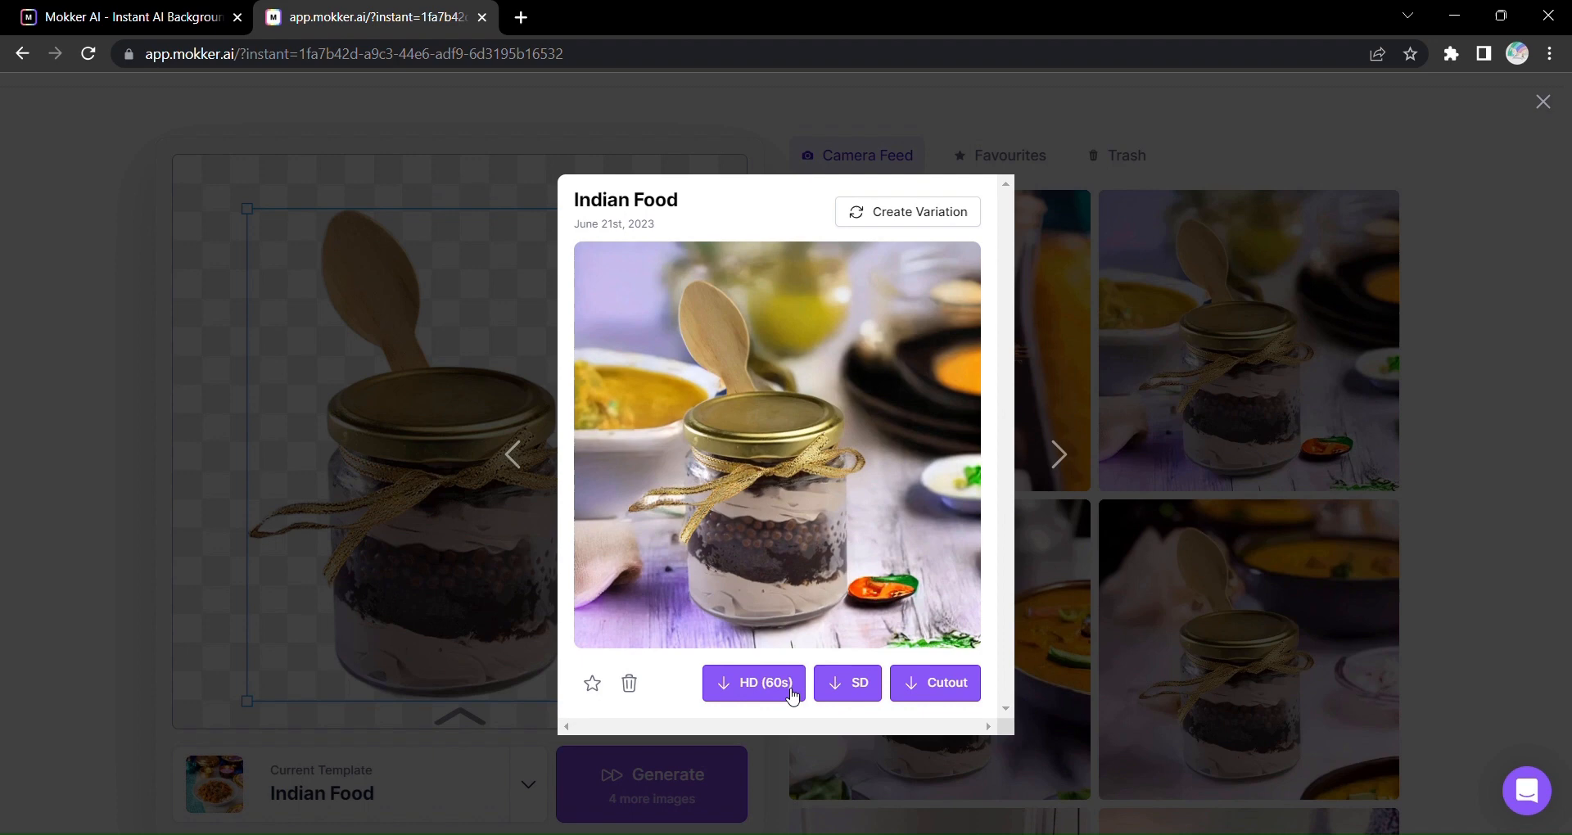
pyautogui.click(751, 683)
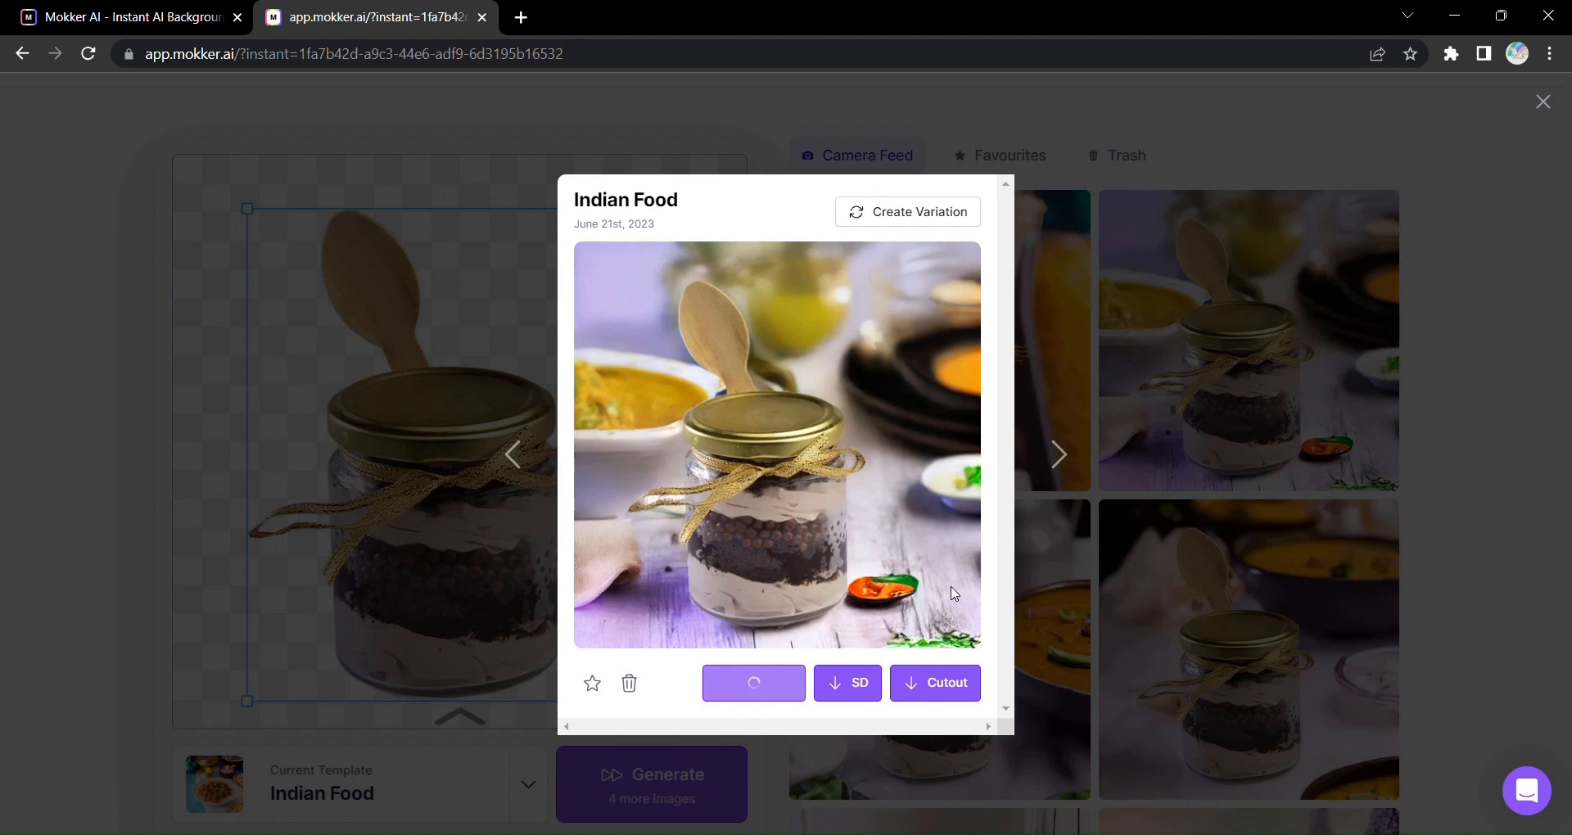
pyautogui.moveTo(1201, 507)
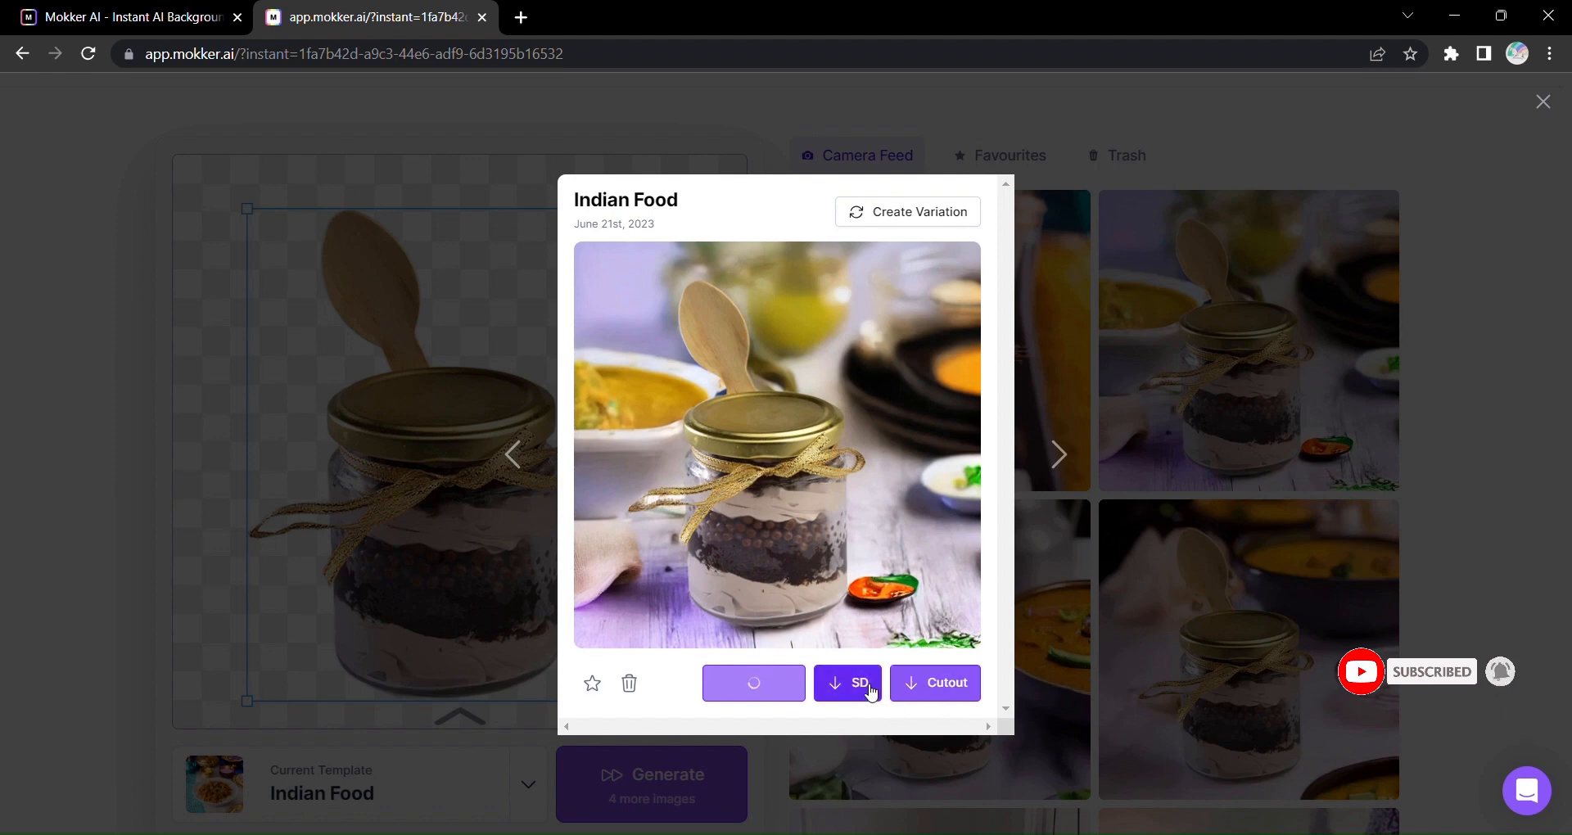
pyautogui.click(847, 683)
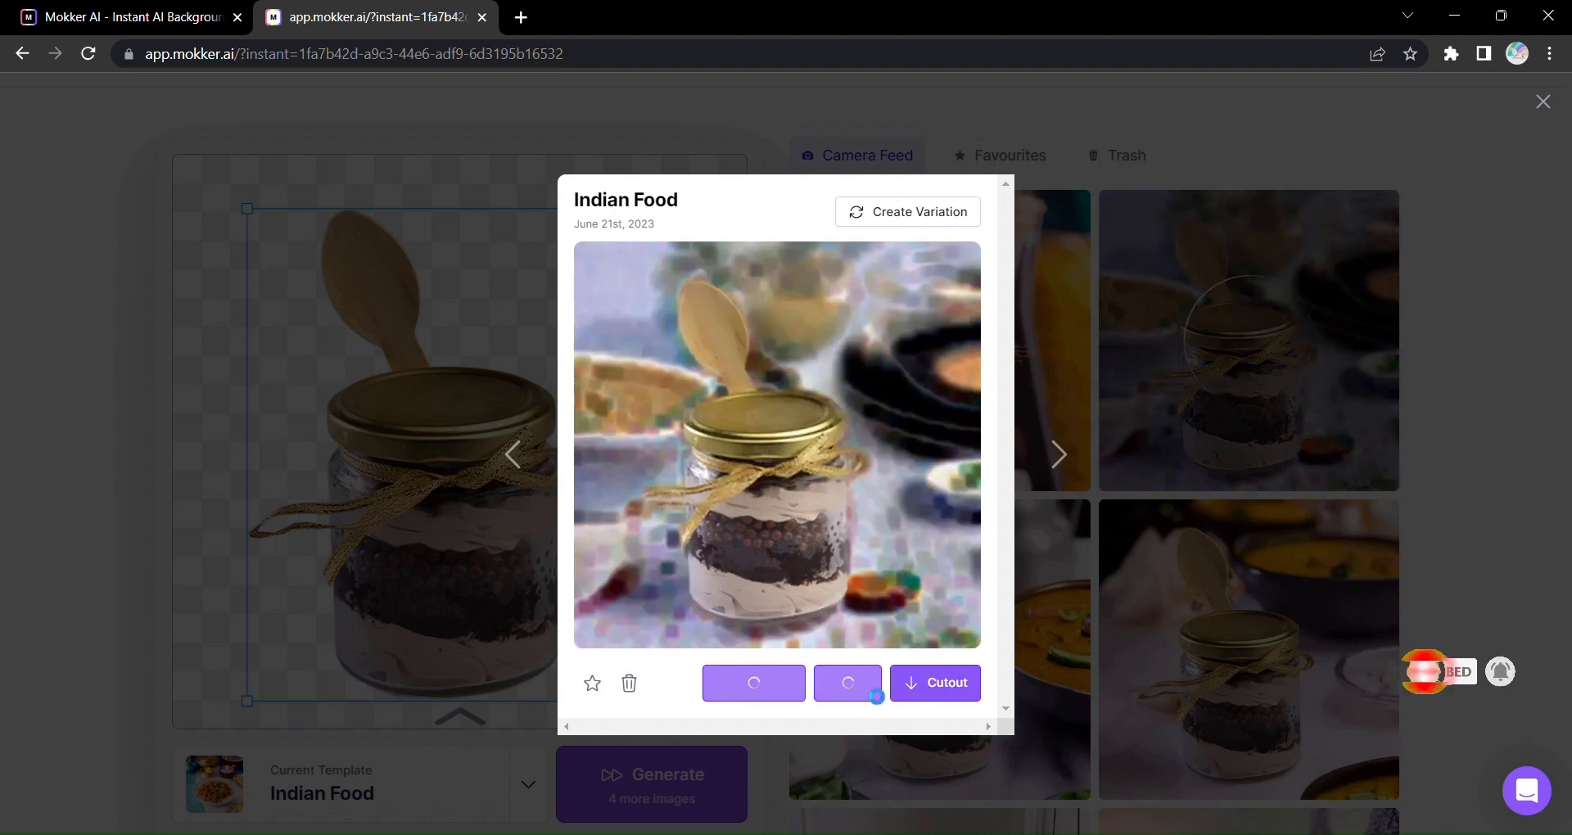